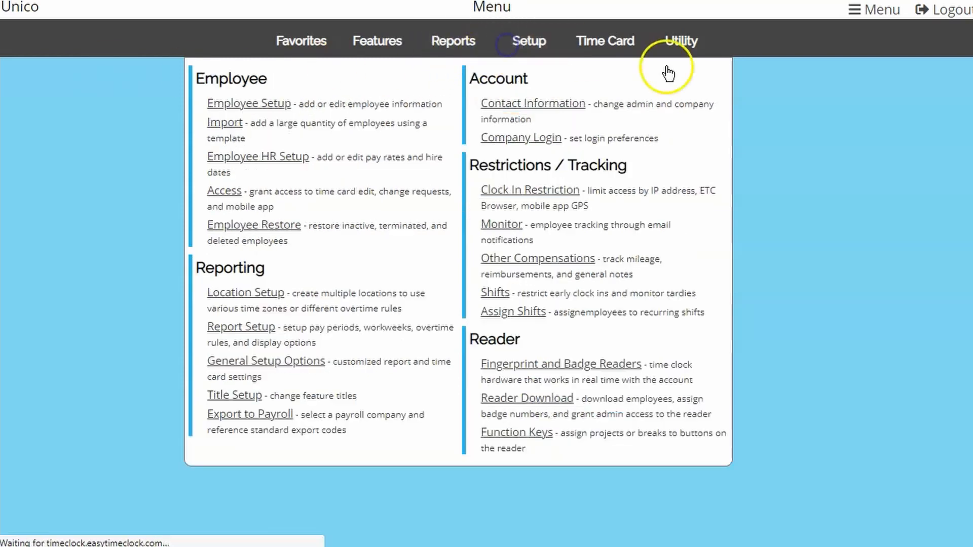
Open the Worksites list and view the worksite dropdown on an employee time card
left_click(234, 395)
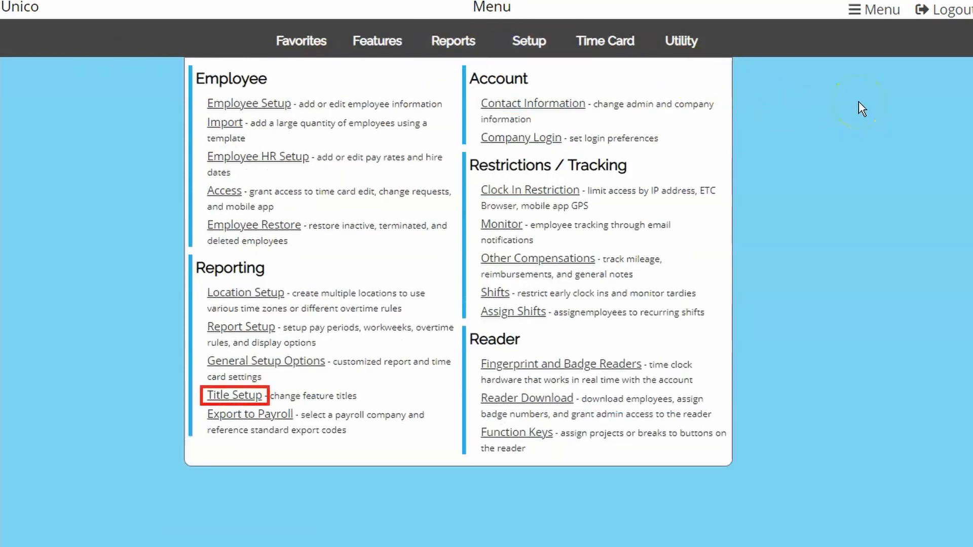
mouse_move(864, 102)
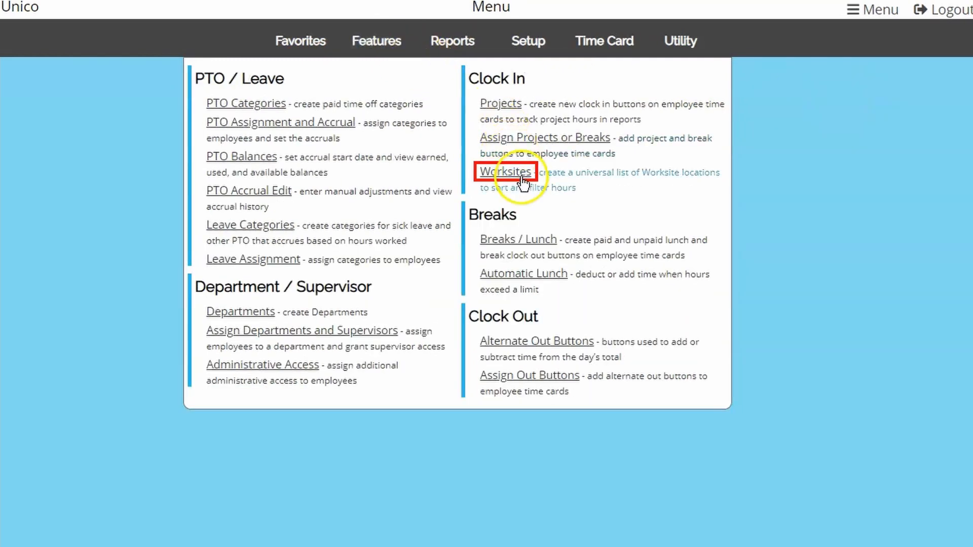
left_click(505, 172)
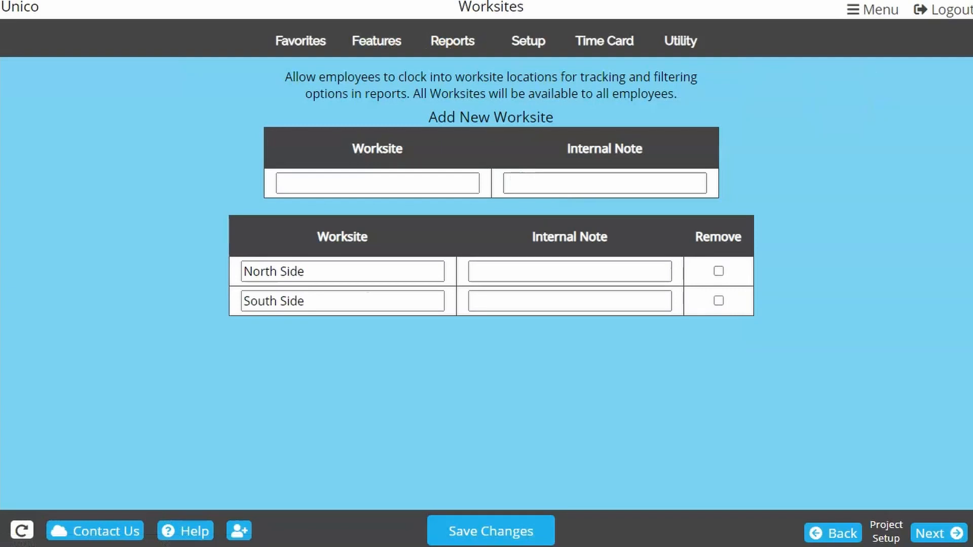
left_click(602, 41)
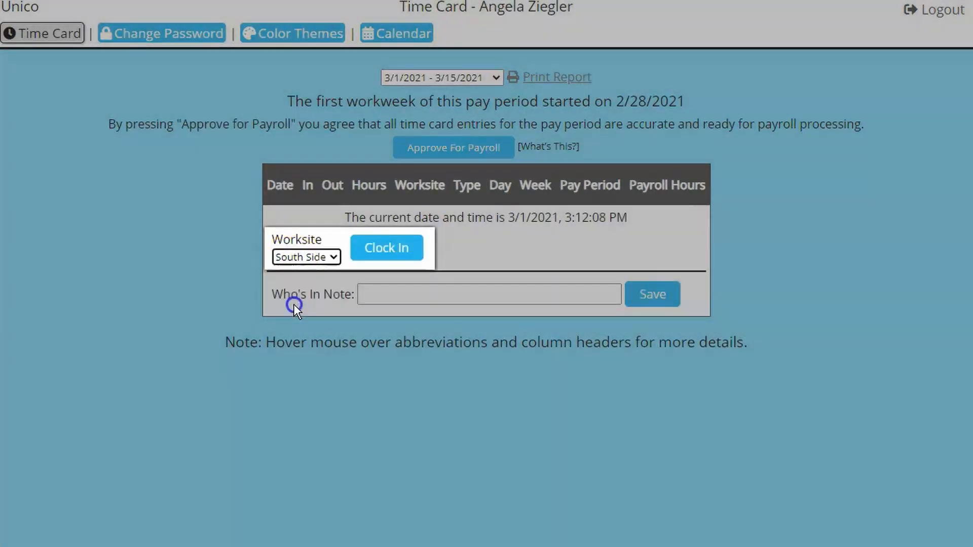
Check the North Side and South Side worksite filter in the Detailed Report, then reopen Features
left_click(385, 248)
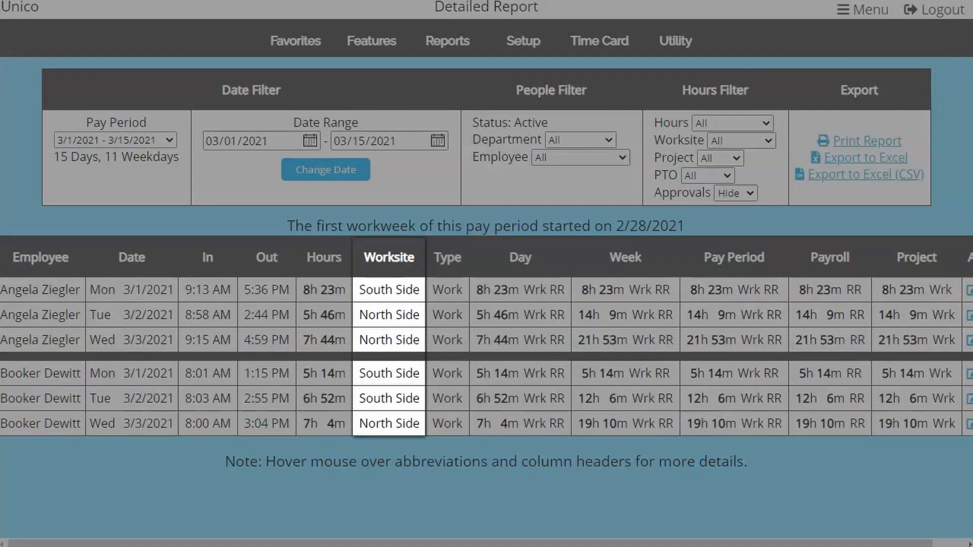
left_click(740, 141)
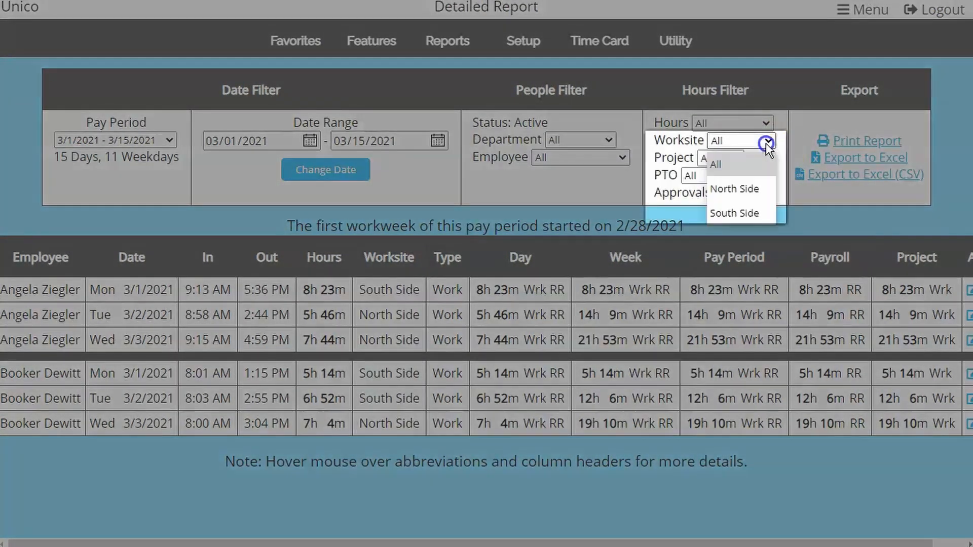
left_click(735, 189)
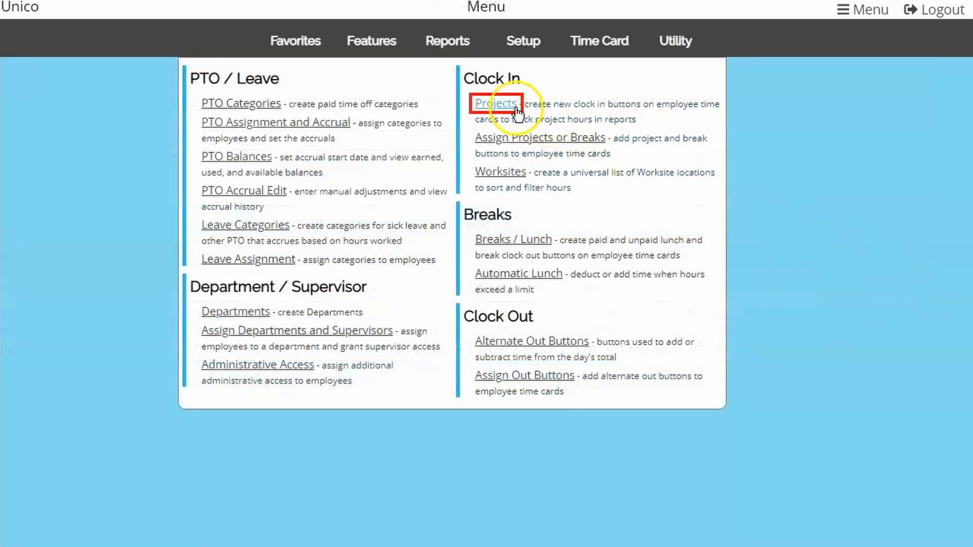
View project setup, project entries in Time Card Edit, and an employee's time card
left_click(496, 103)
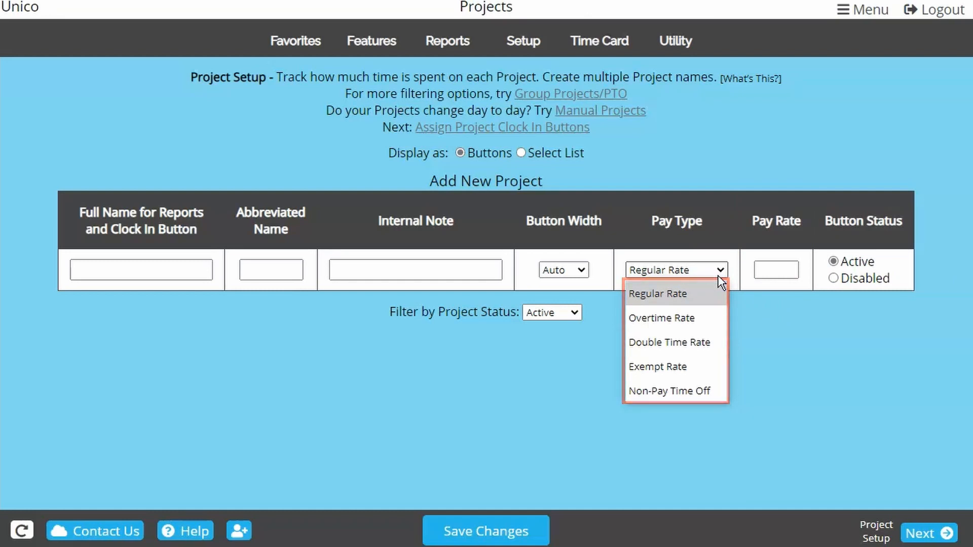
left_click(592, 41)
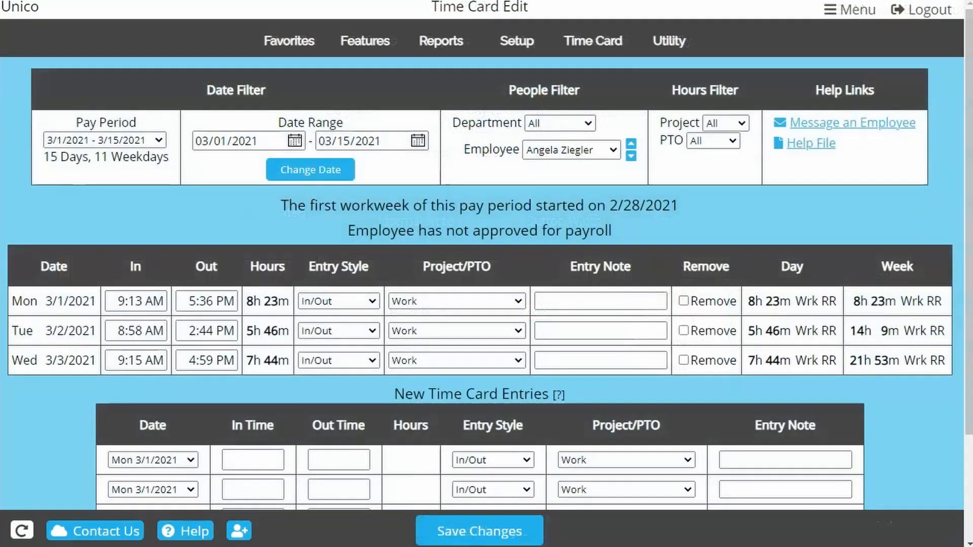
left_click(455, 301)
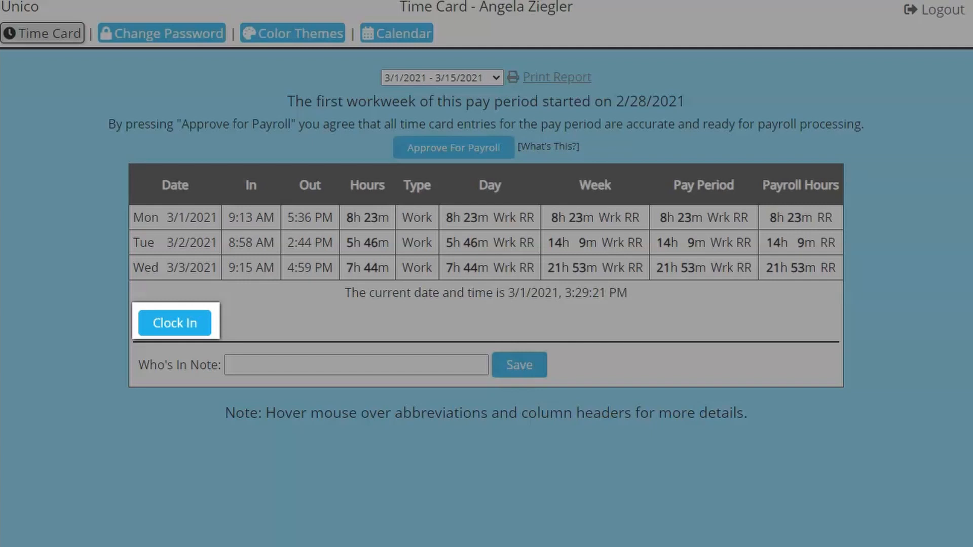
left_click(175, 322)
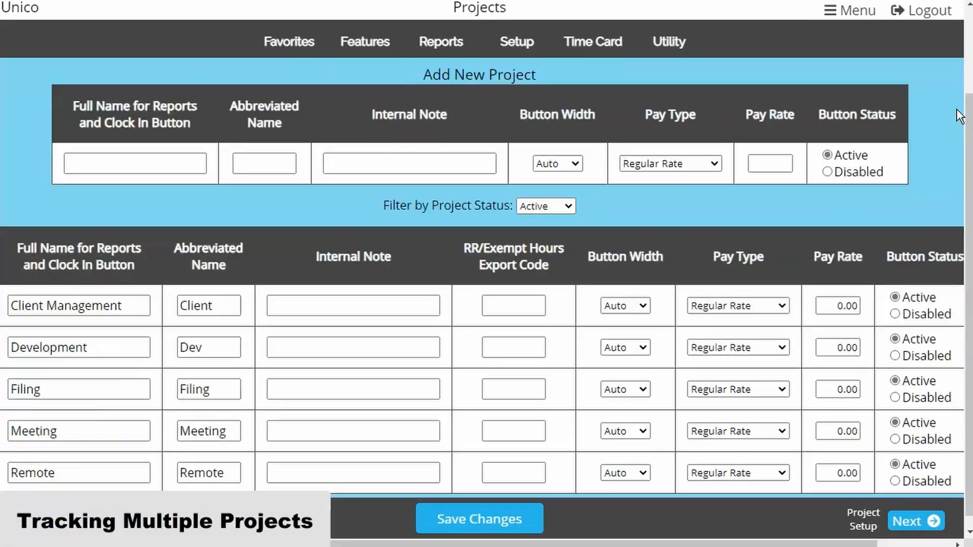
Save the five projects and switch 'Assign Projects and Breaks for' to Individuals
scroll("up", 3)
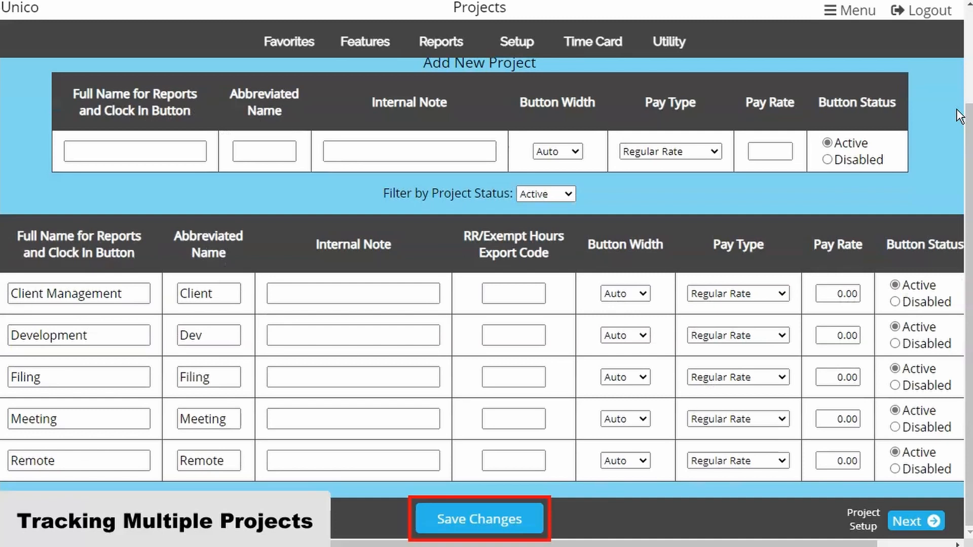
left_click(908, 520)
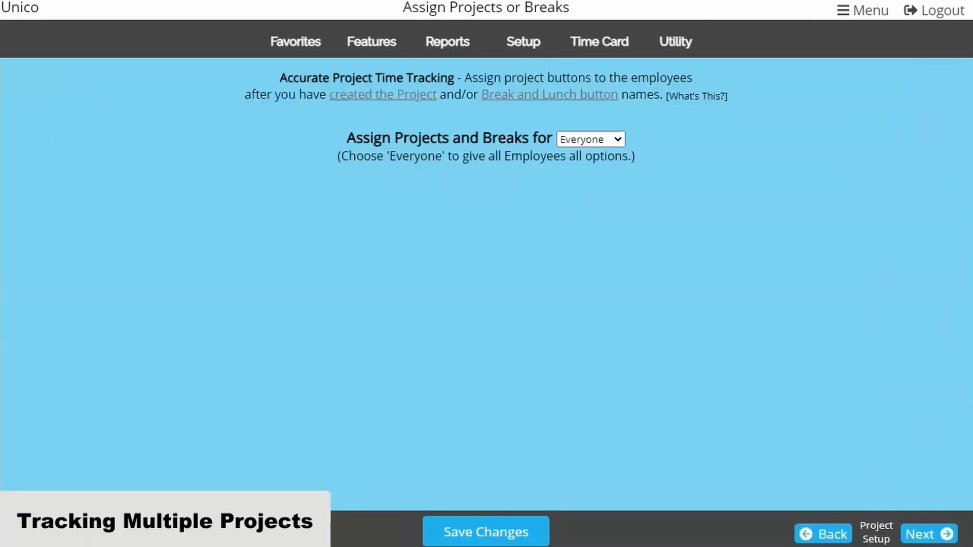
mouse_move(371, 41)
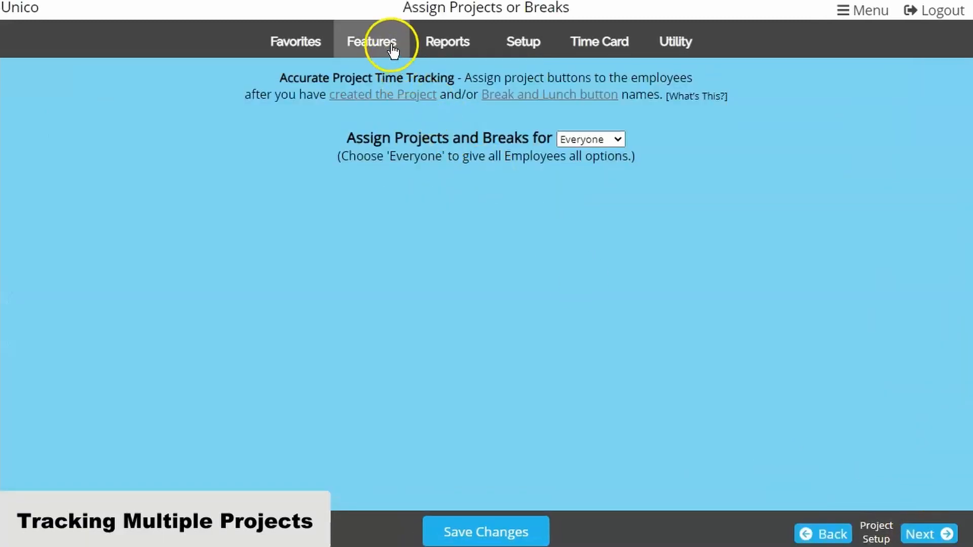
left_click(372, 41)
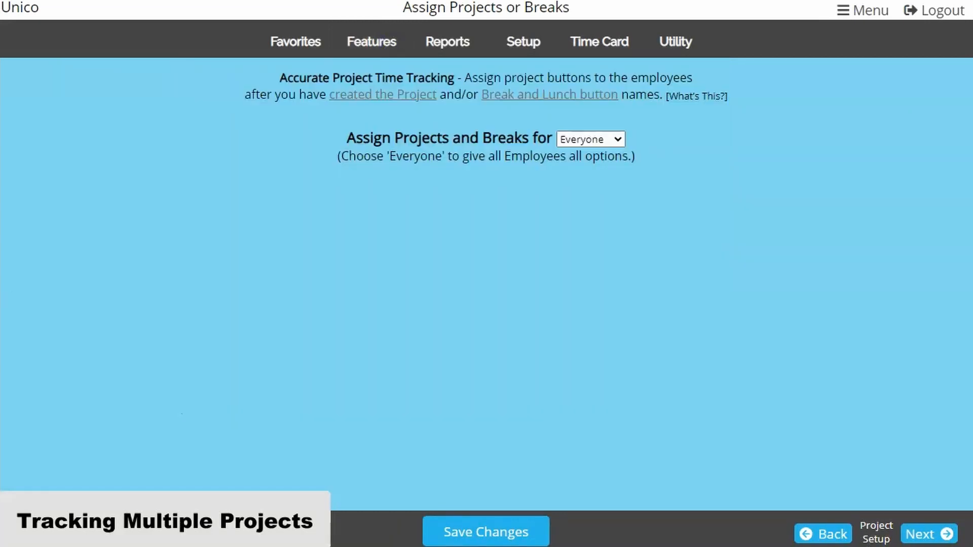
left_click(589, 139)
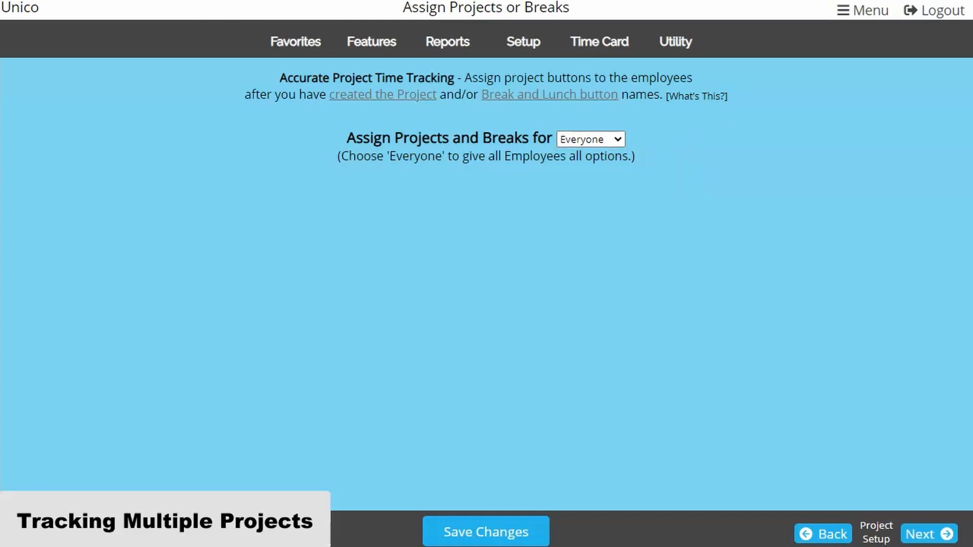
left_click(589, 138)
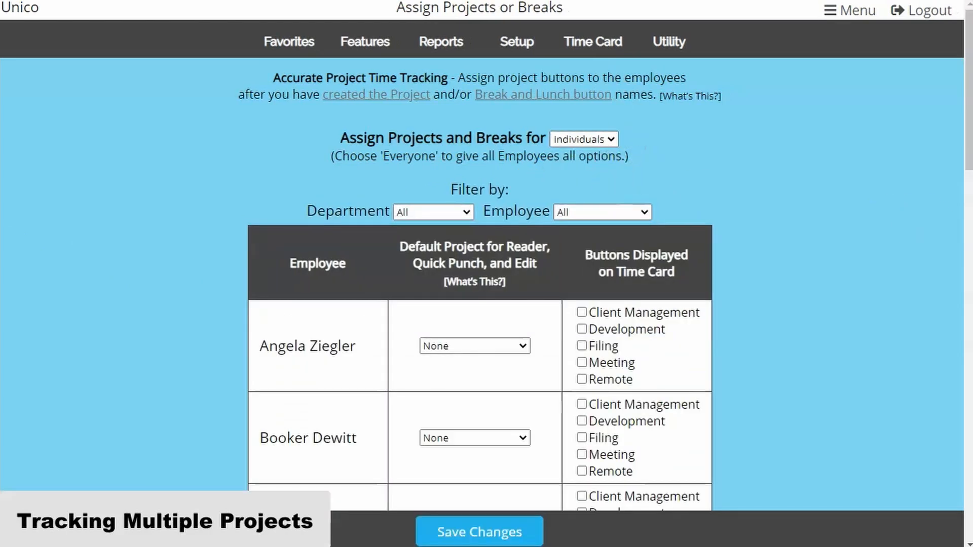
scroll("down", 3)
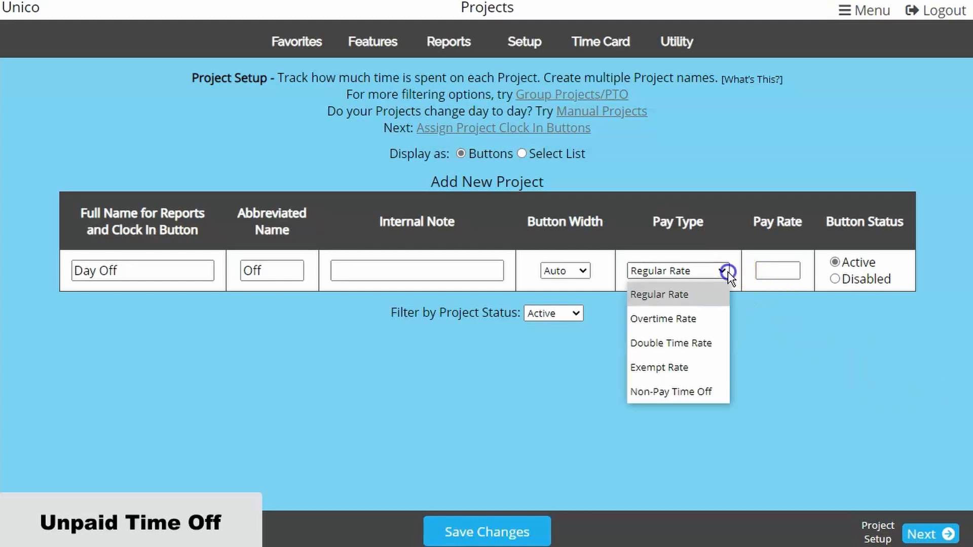
Mark 'Day Off' as a non-pay time-off project and save it
left_click(670, 392)
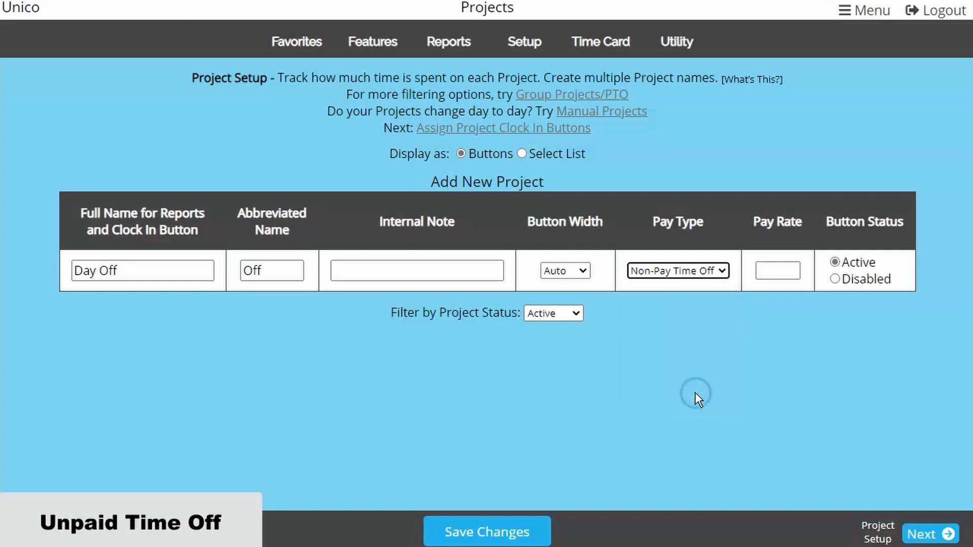
left_click(487, 530)
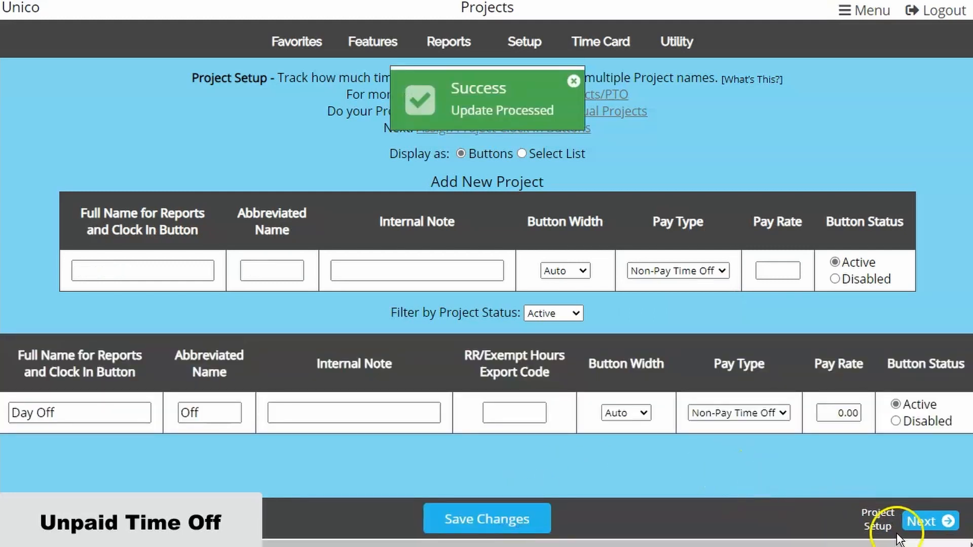
left_click(930, 520)
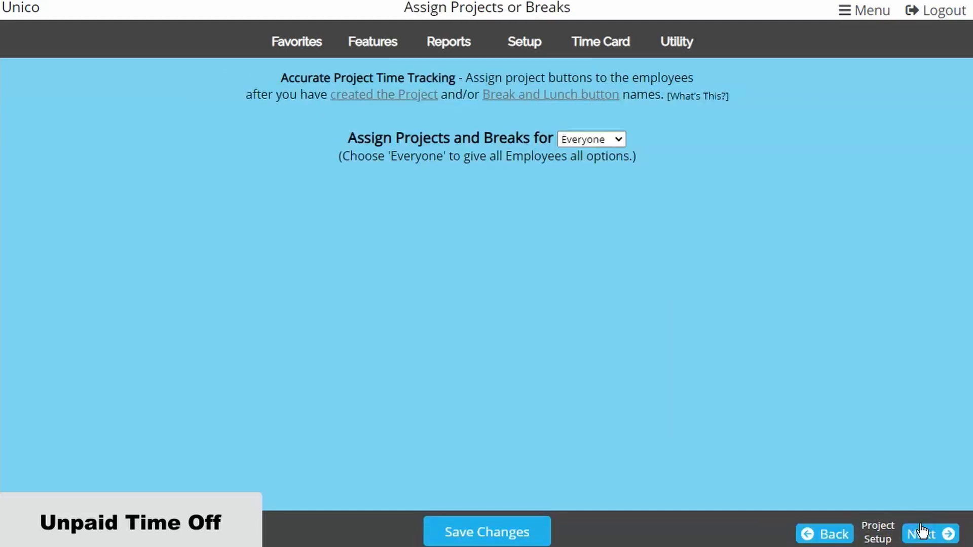
Assign projects per individual, then bring up the Time Card page list
left_click(589, 138)
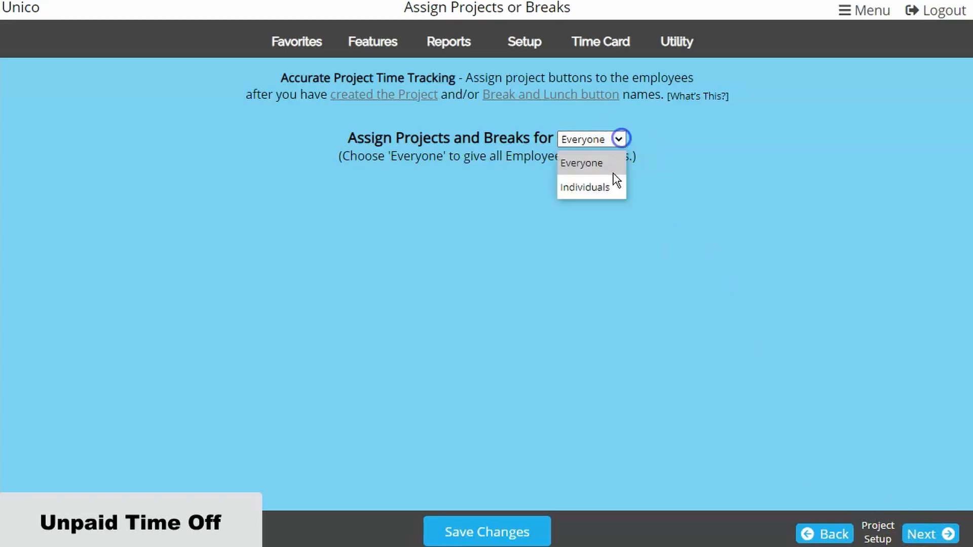
left_click(583, 187)
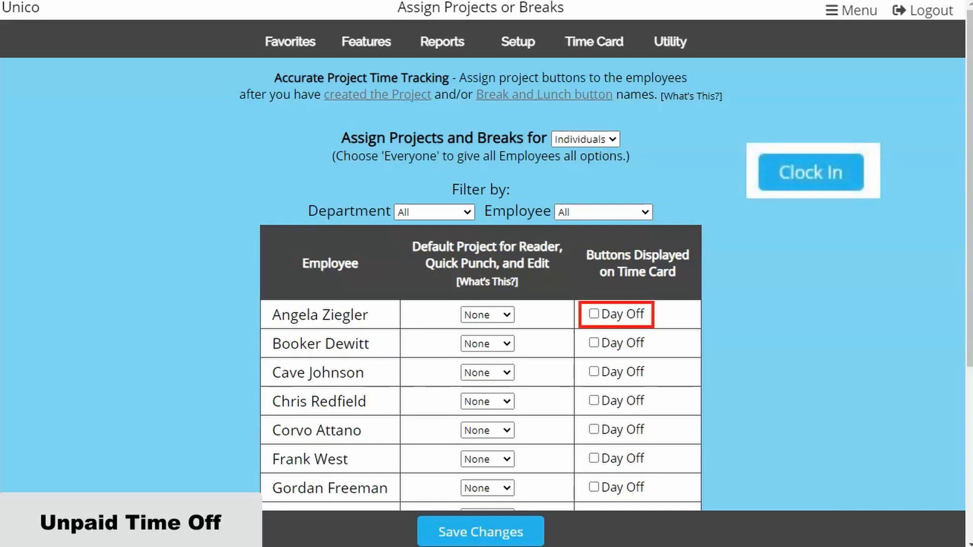
mouse_move(730, 200)
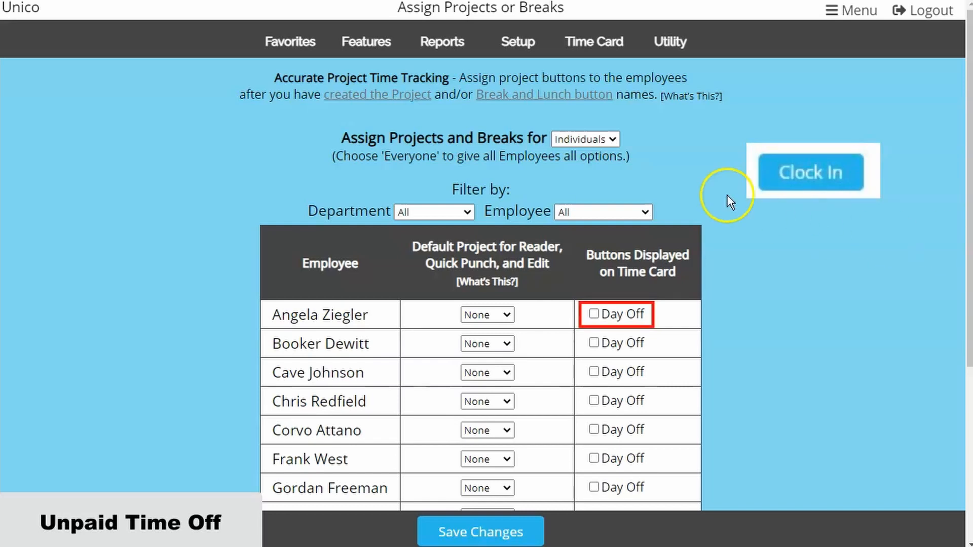
mouse_move(593, 41)
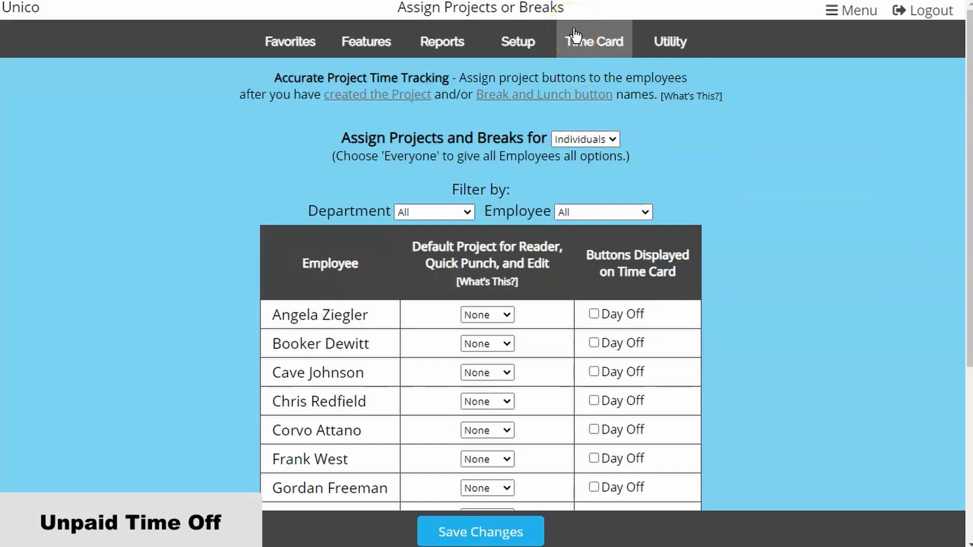
left_click(594, 41)
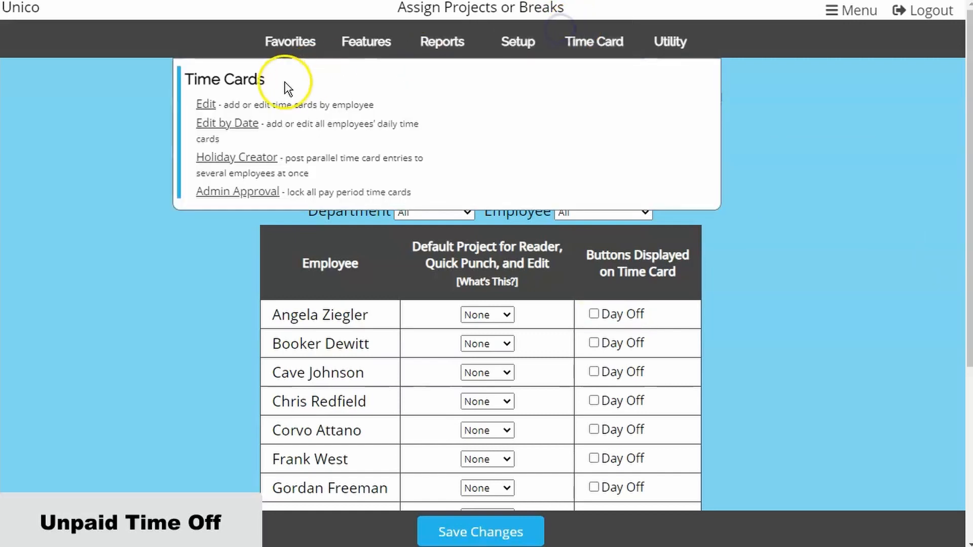
left_click(205, 105)
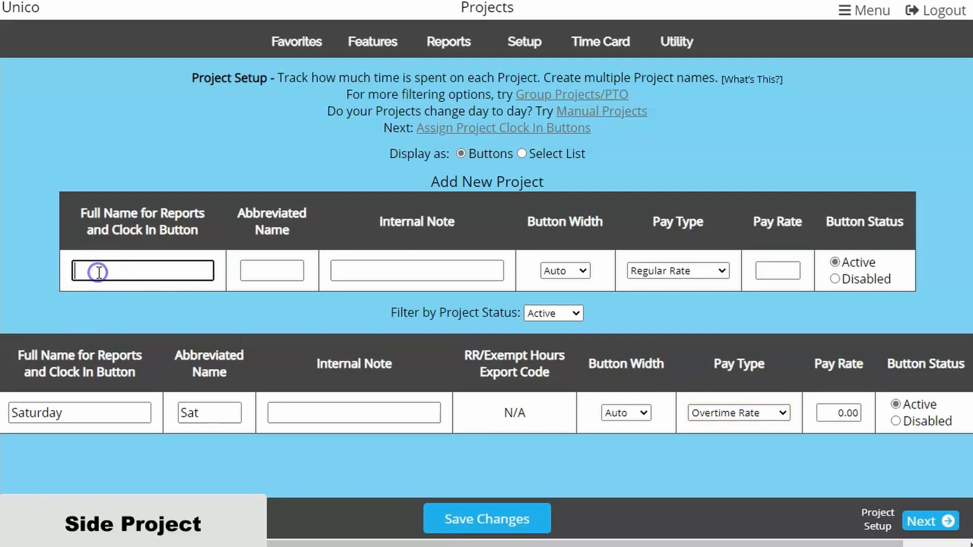
Add a project with full and abbreviated name 'Work'
type("Work")
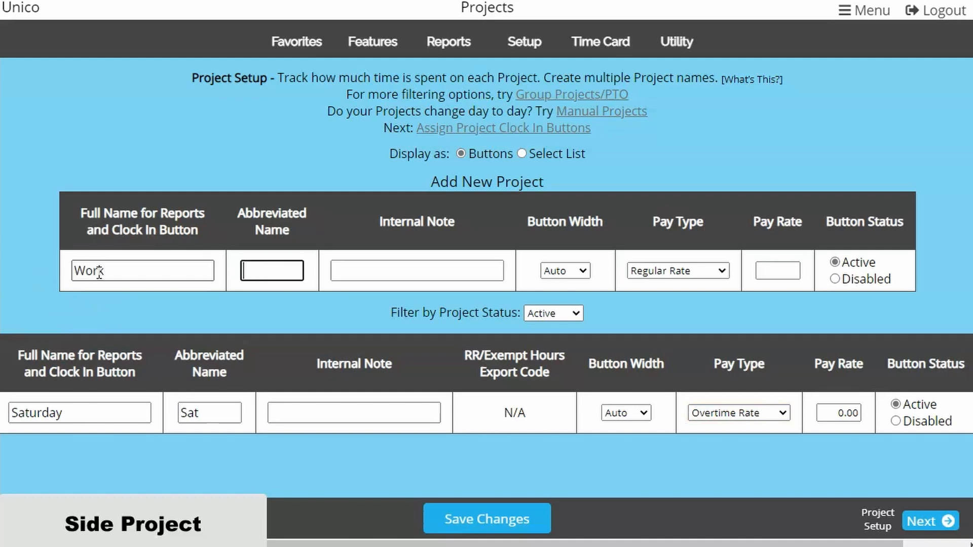
type("Work")
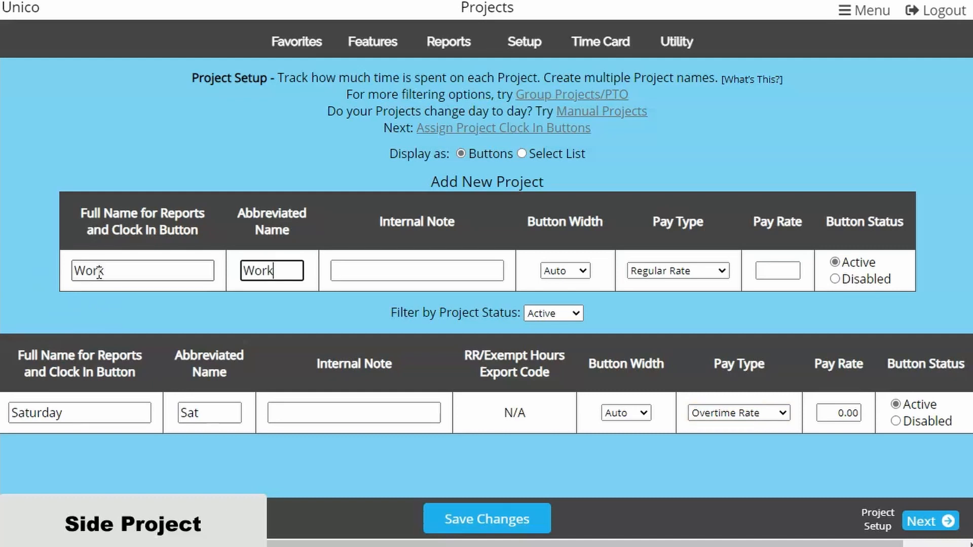
left_click(486, 519)
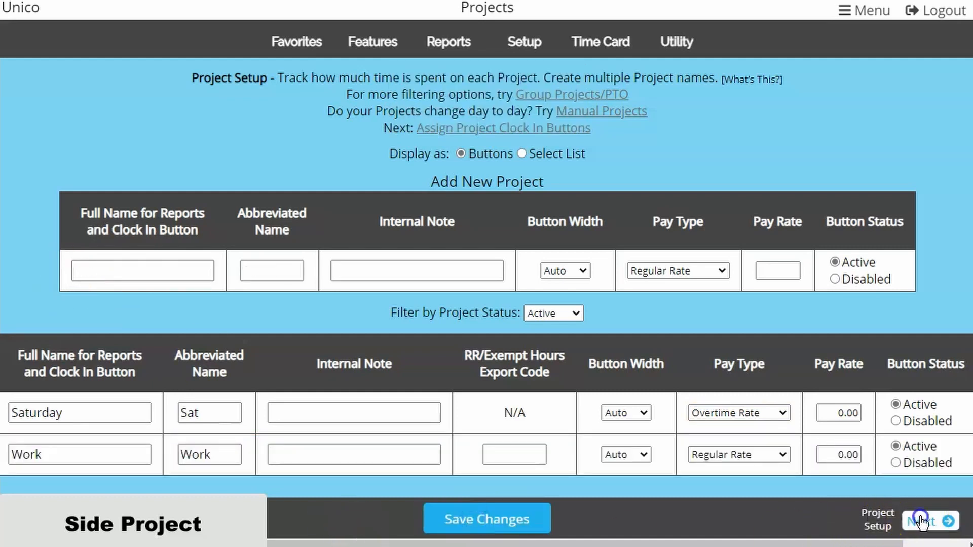
Assign projects per individual, ticking Work for Cave Johnson and other employees
left_click(929, 520)
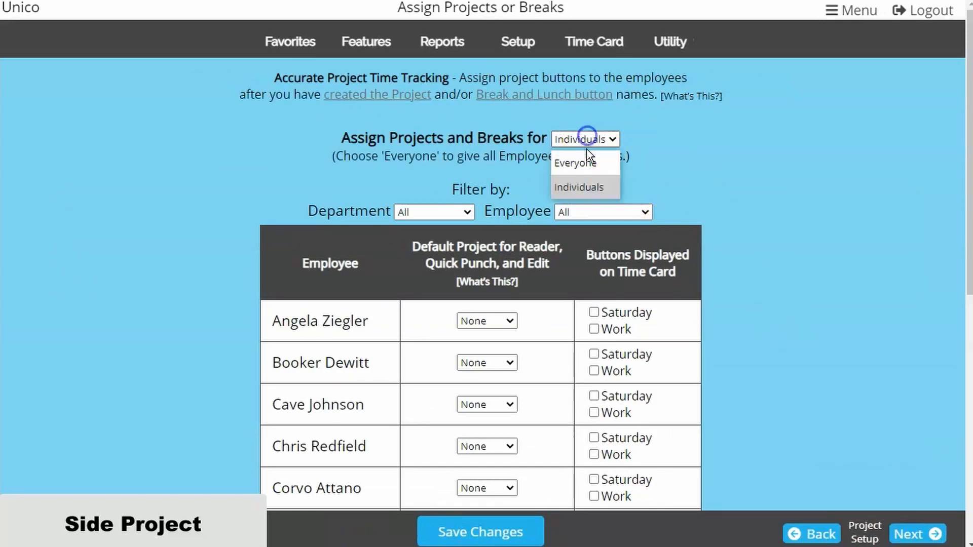
left_click(574, 162)
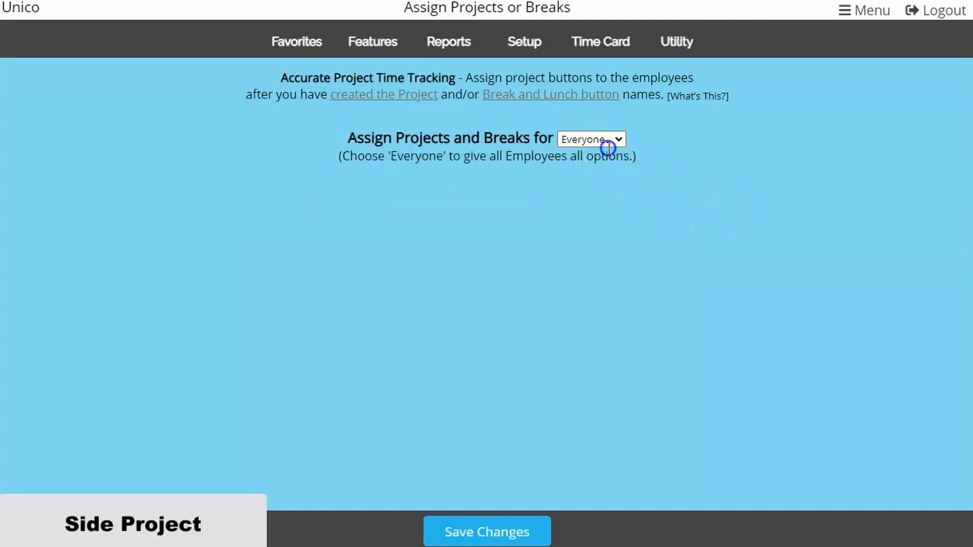
left_click(590, 139)
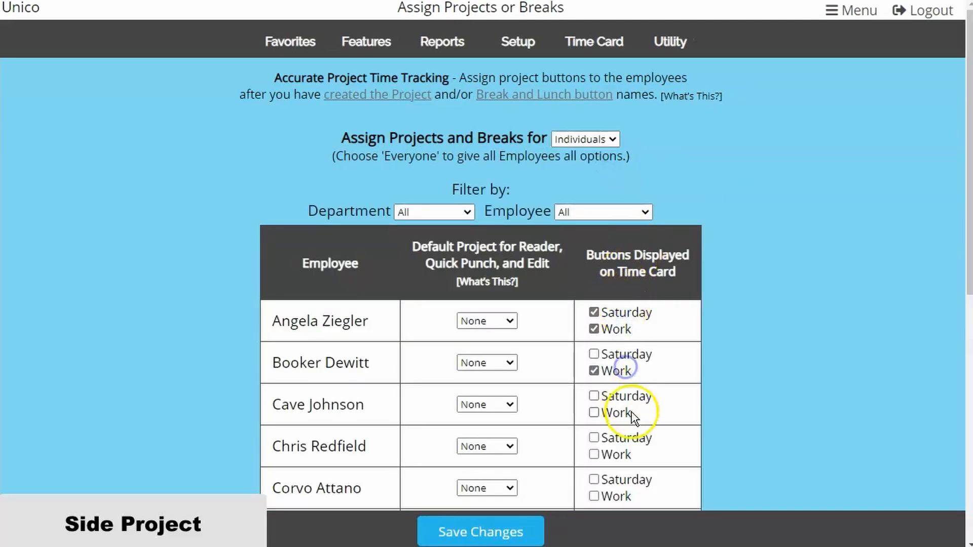
left_click(480, 531)
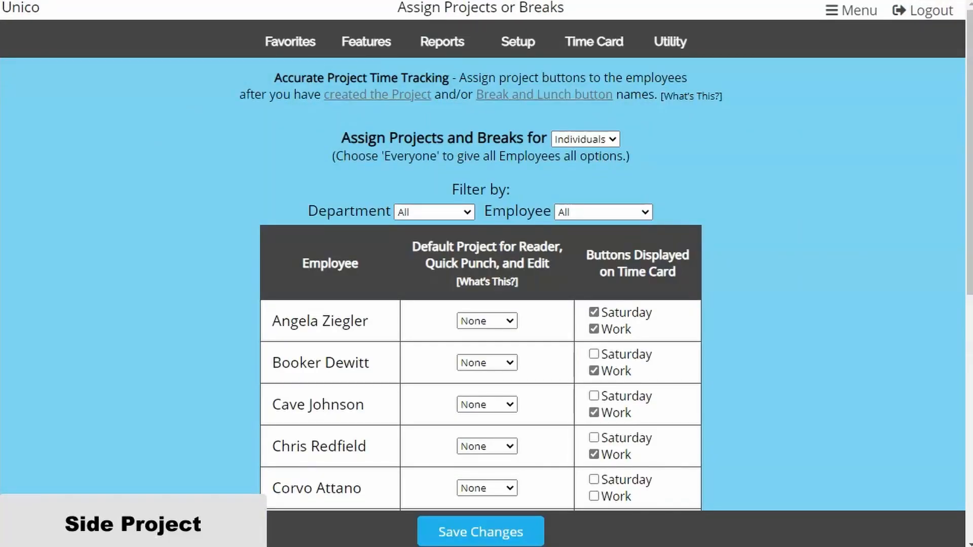
scroll("down", 3)
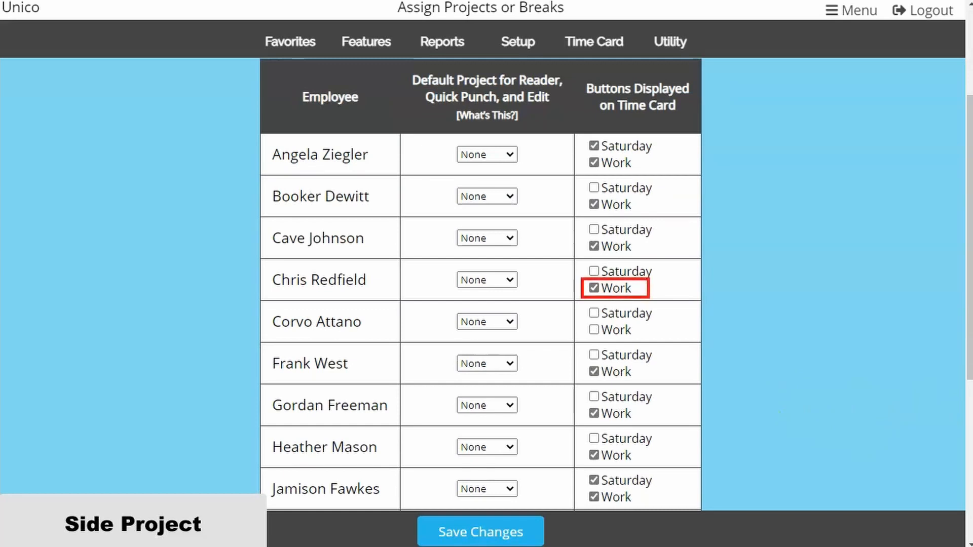
left_click(593, 329)
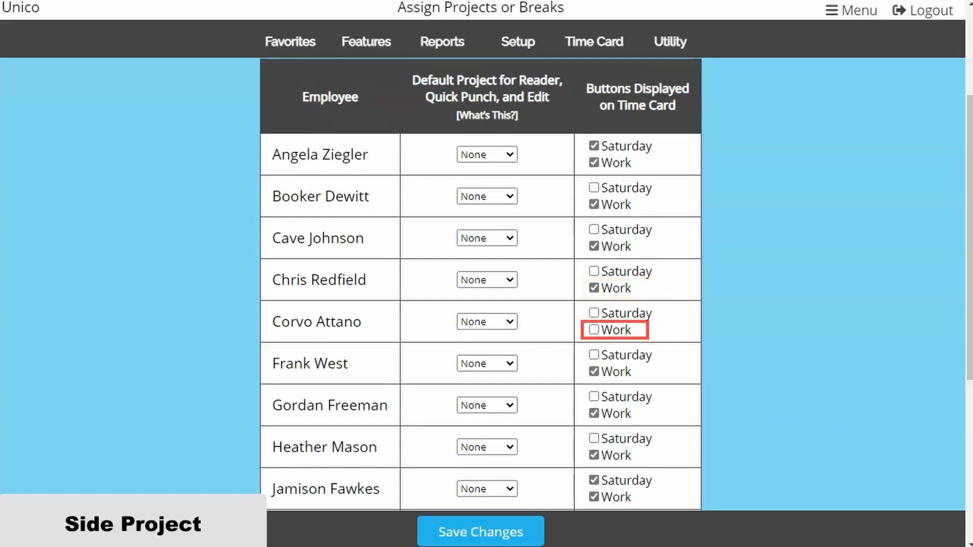
left_click(594, 330)
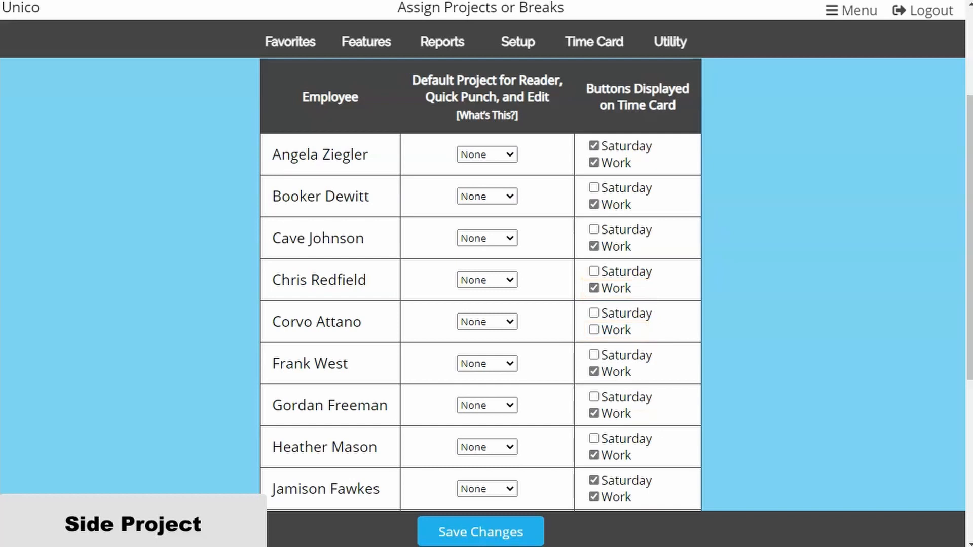
mouse_move(595, 287)
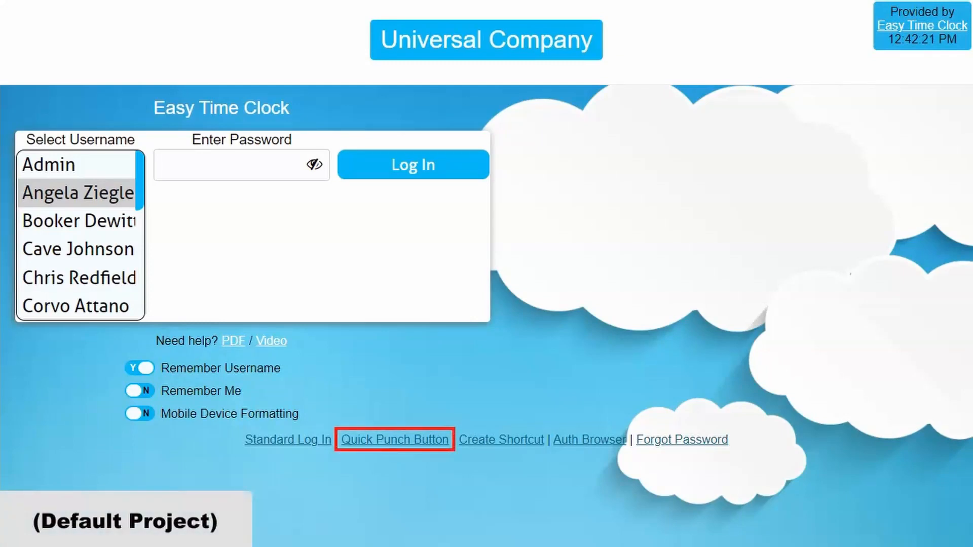
Quick-punch Angela Ziegler out with her password and acknowledge the confirmation
left_click(394, 439)
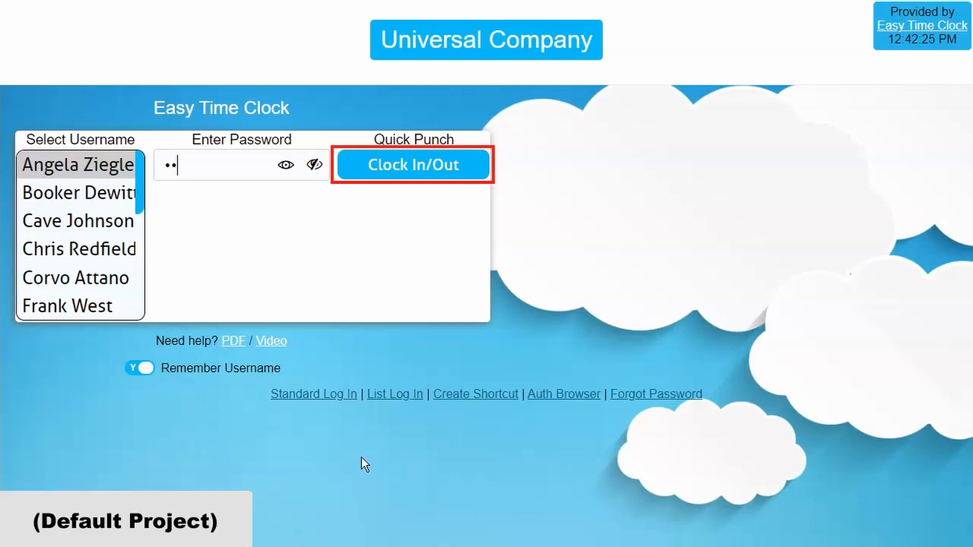
type("•")
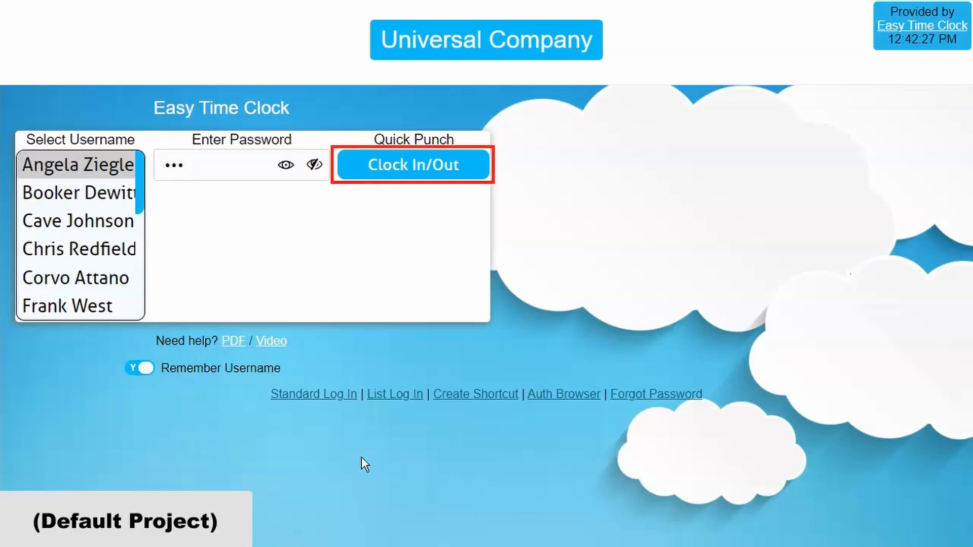
left_click(412, 164)
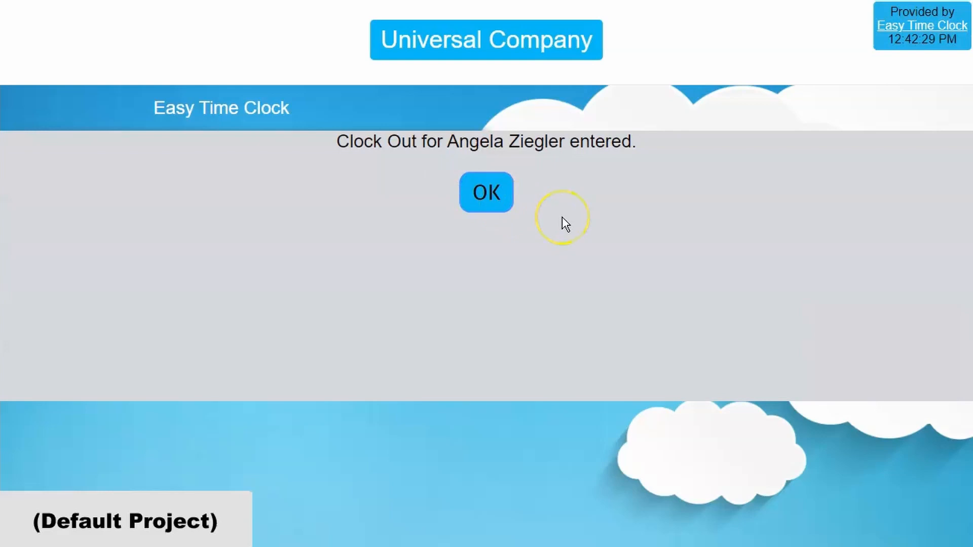
left_click(486, 192)
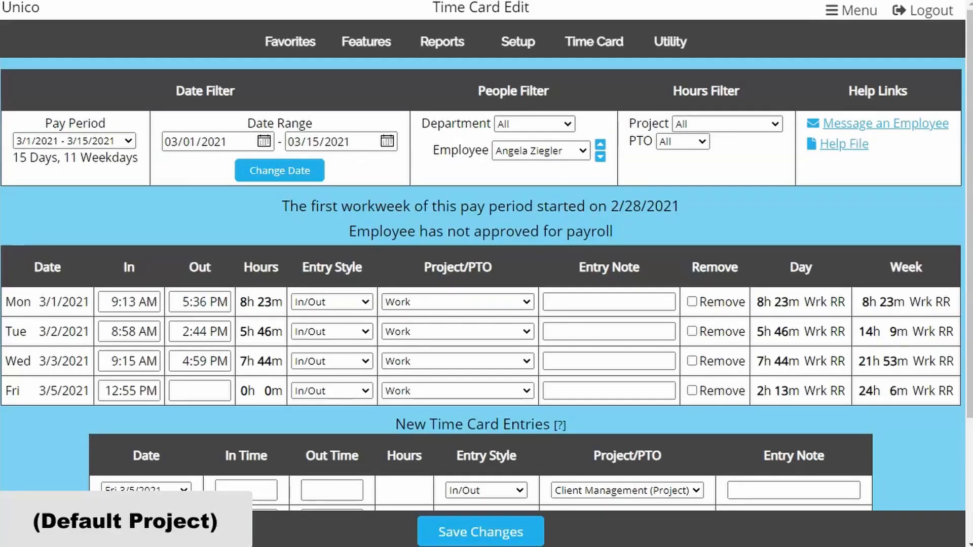
mouse_move(64, 302)
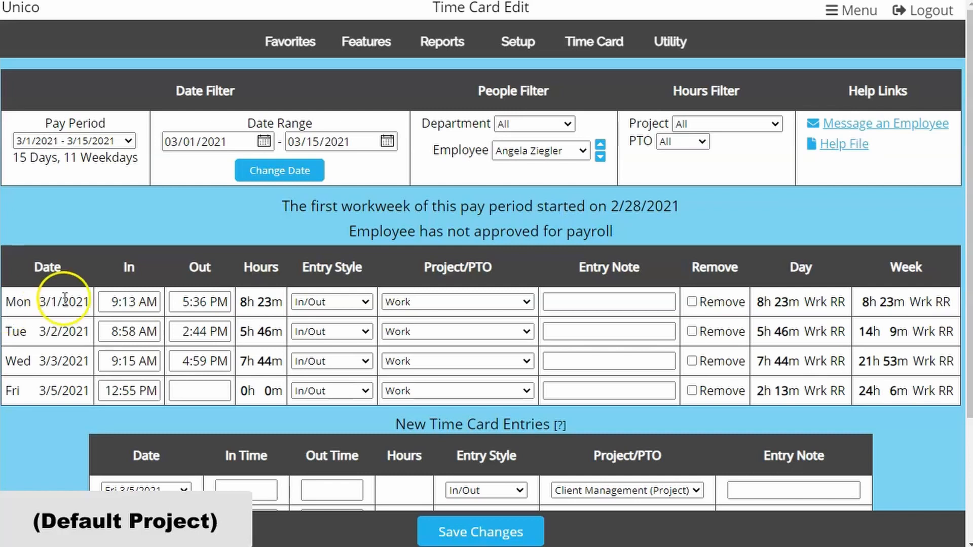
scroll("down", 3)
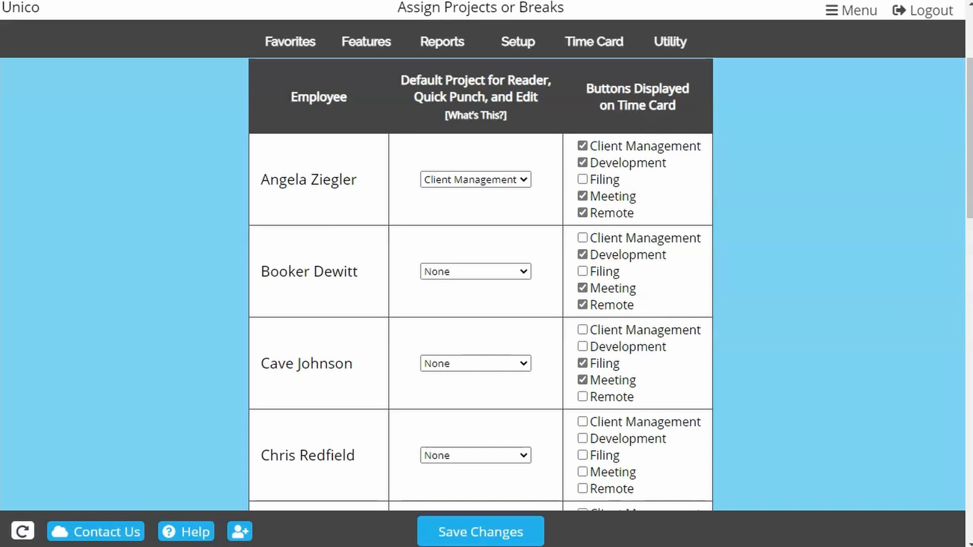
Tick the Meeting and Filing buttons under Chris Redfield
left_click(582, 472)
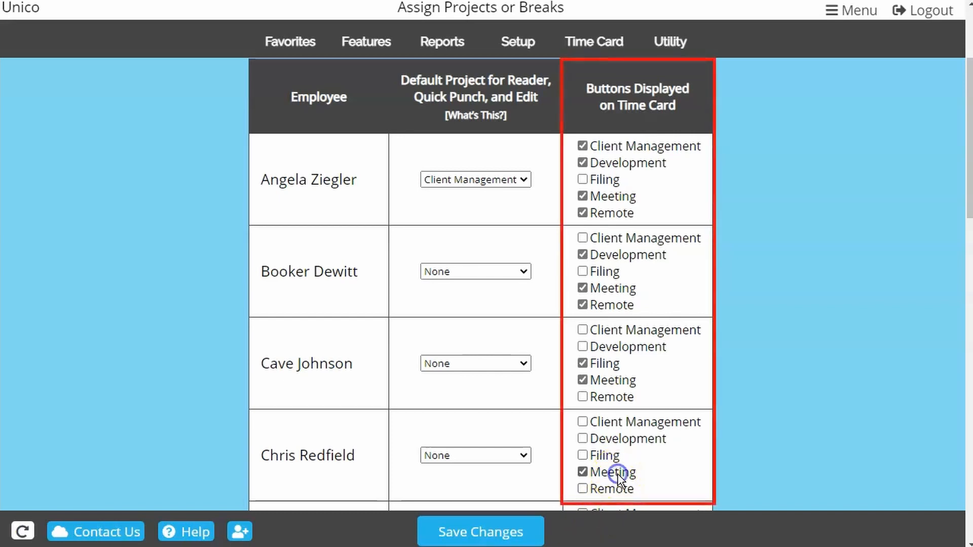
left_click(582, 455)
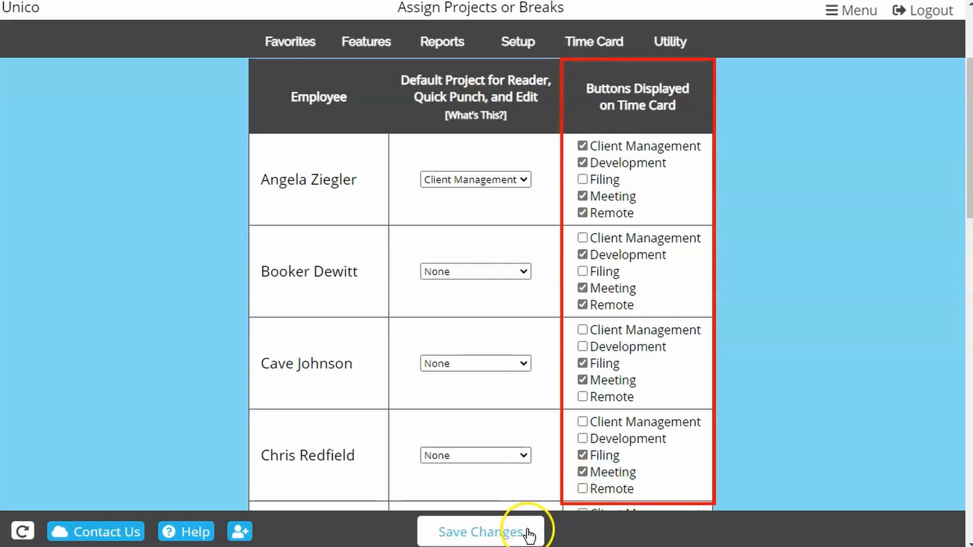